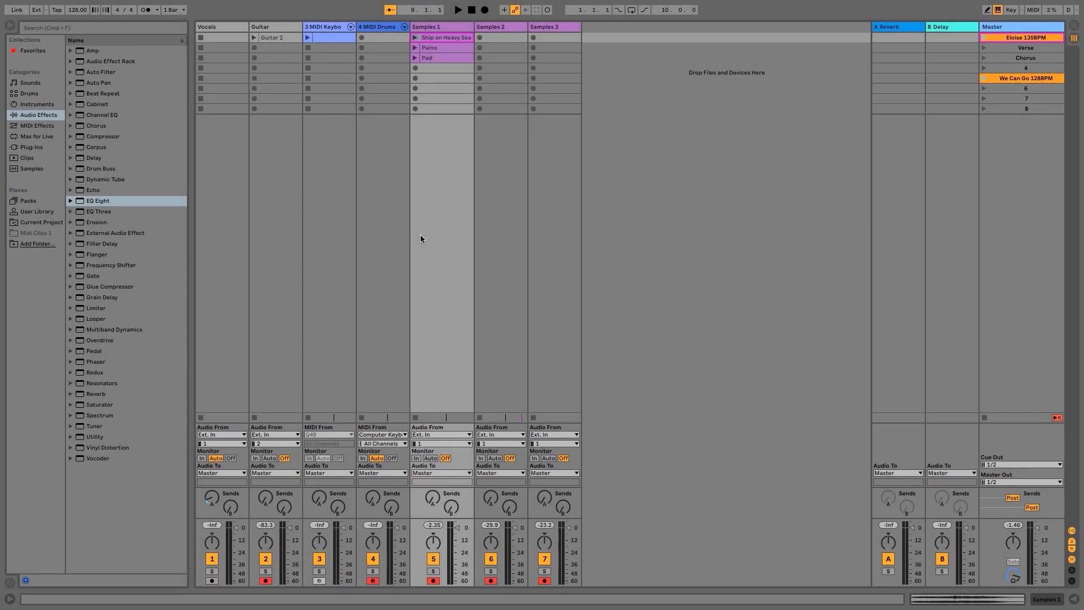
mouse_move(420, 202)
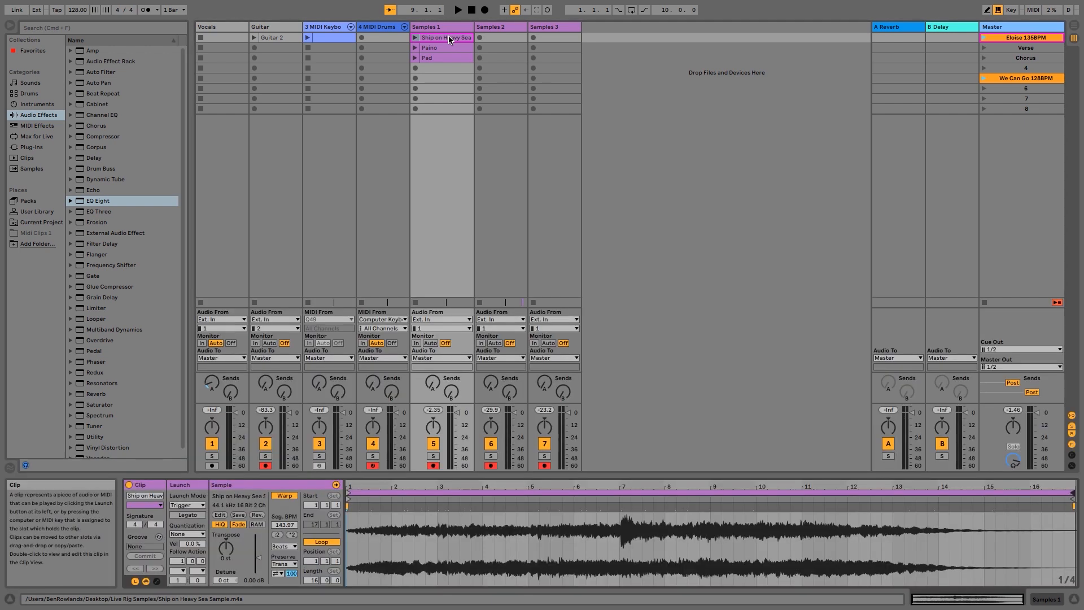
mouse_move(456, 136)
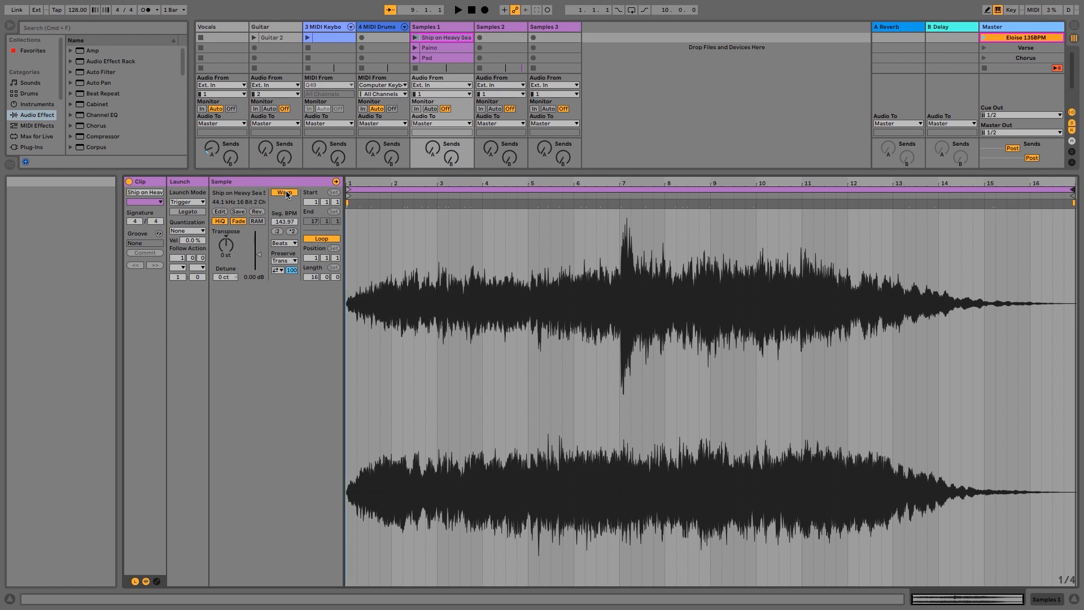
click(282, 192)
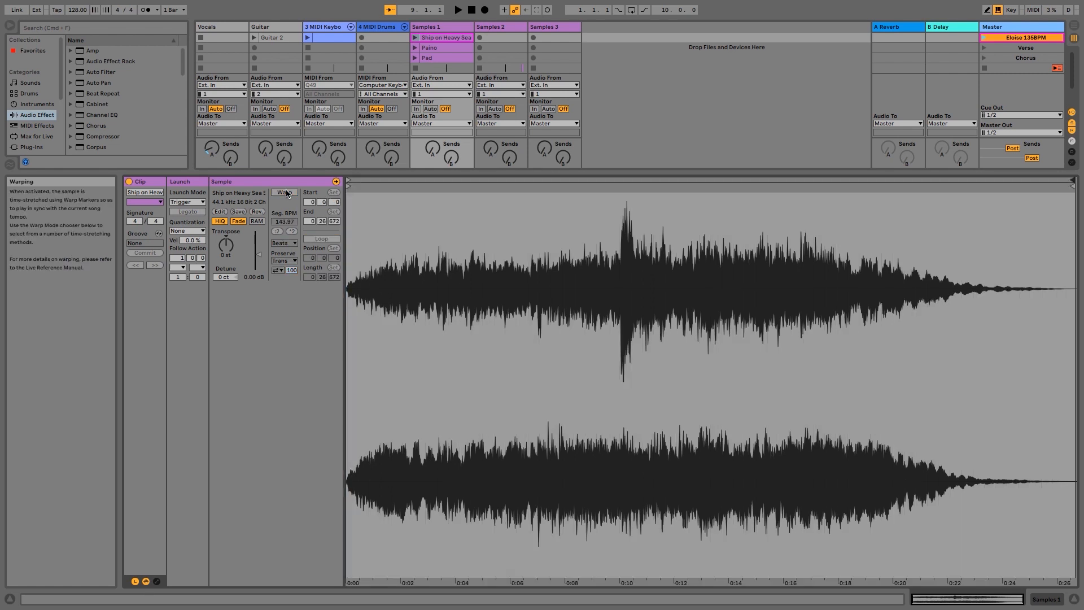
mouse_move(659, 194)
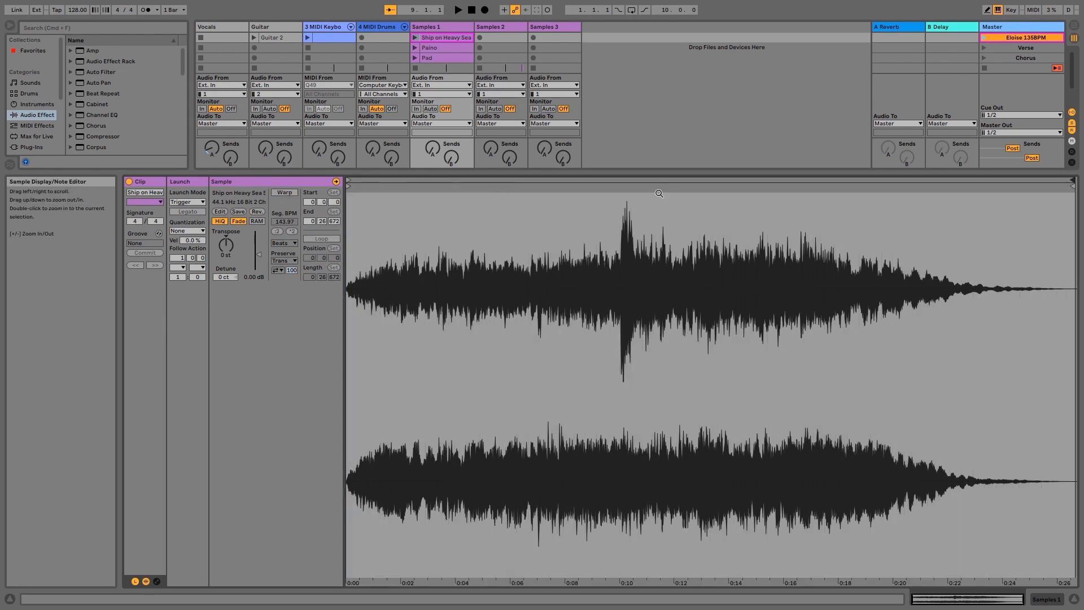
click(283, 191)
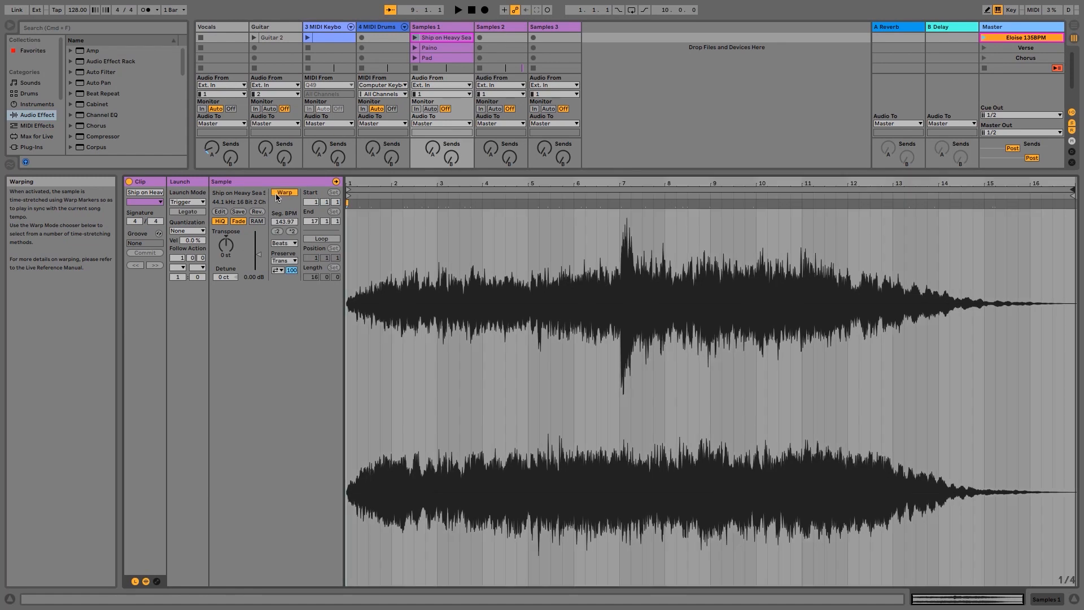
mouse_move(874, 238)
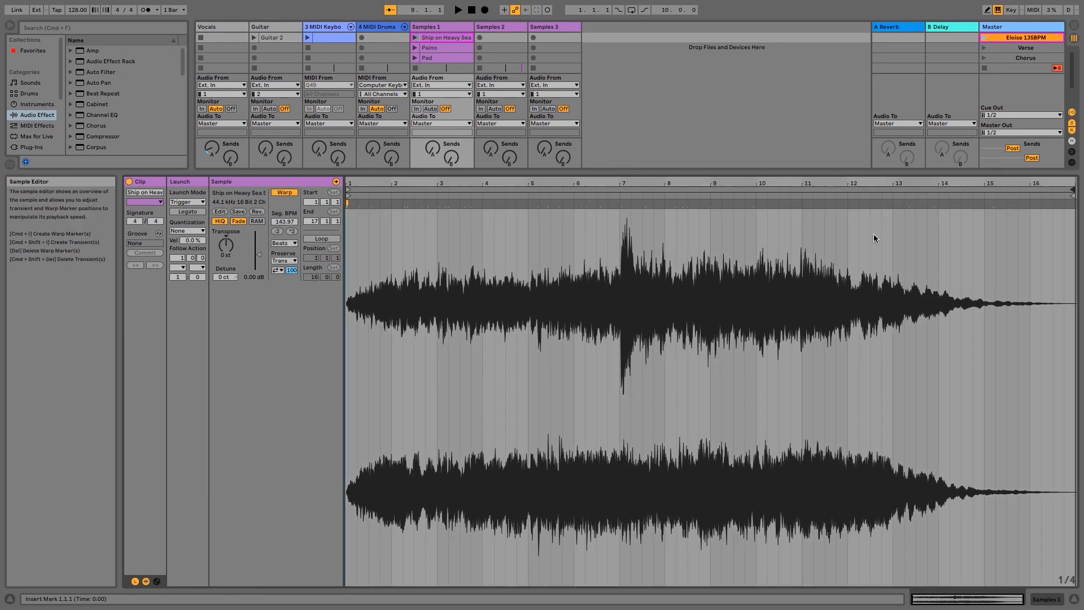
mouse_move(820, 244)
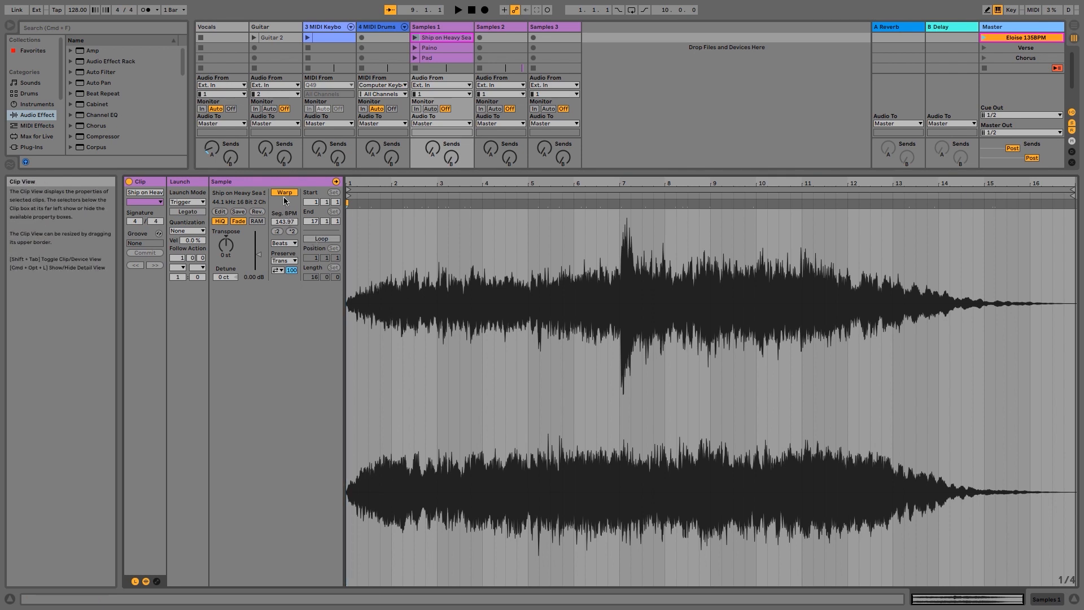
mouse_move(283, 192)
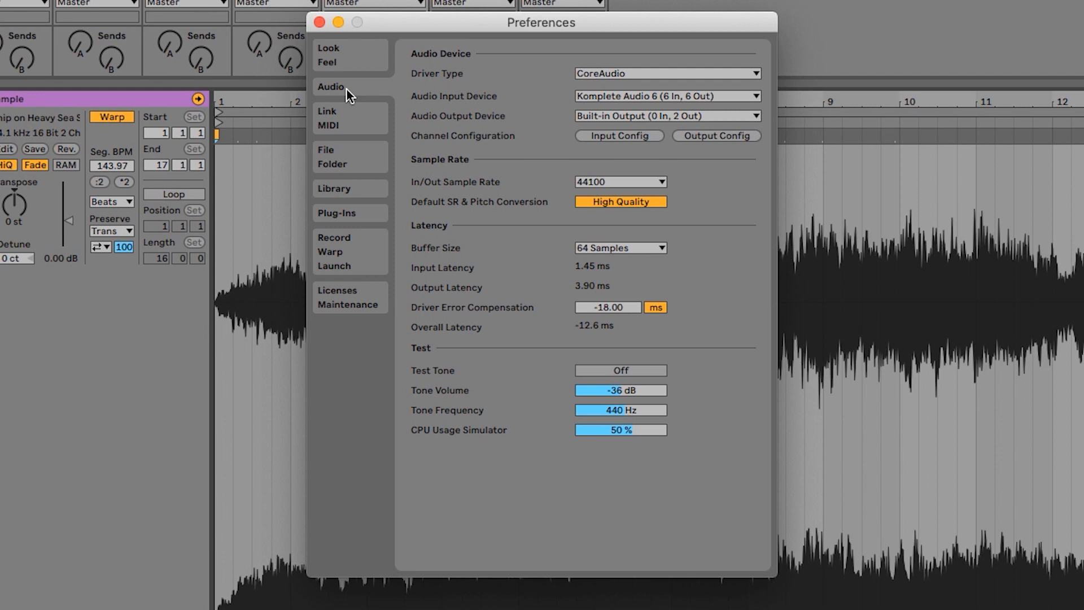
mouse_move(351, 254)
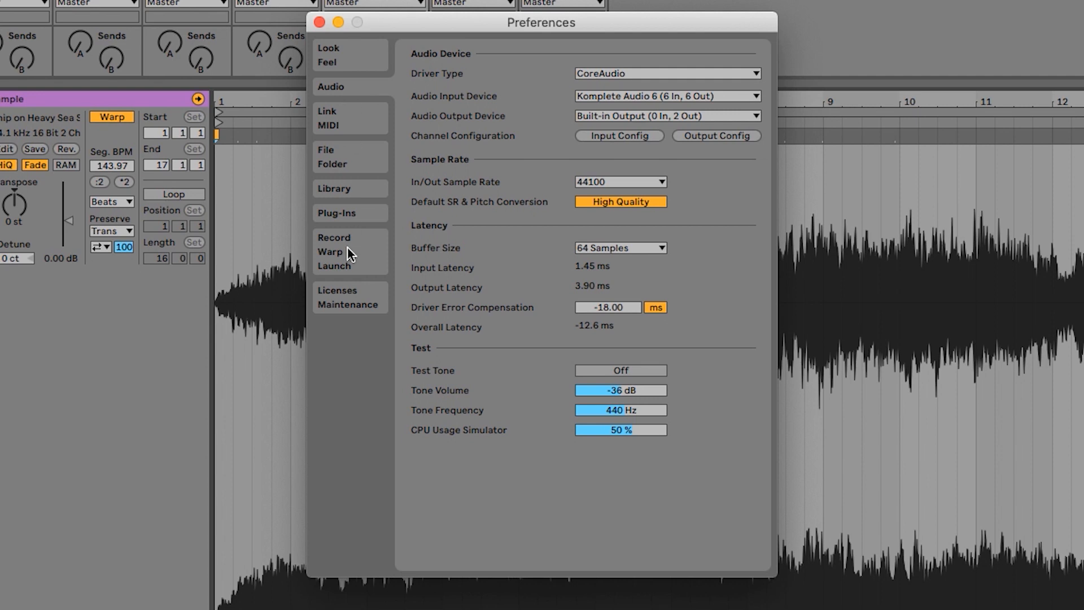
click(333, 237)
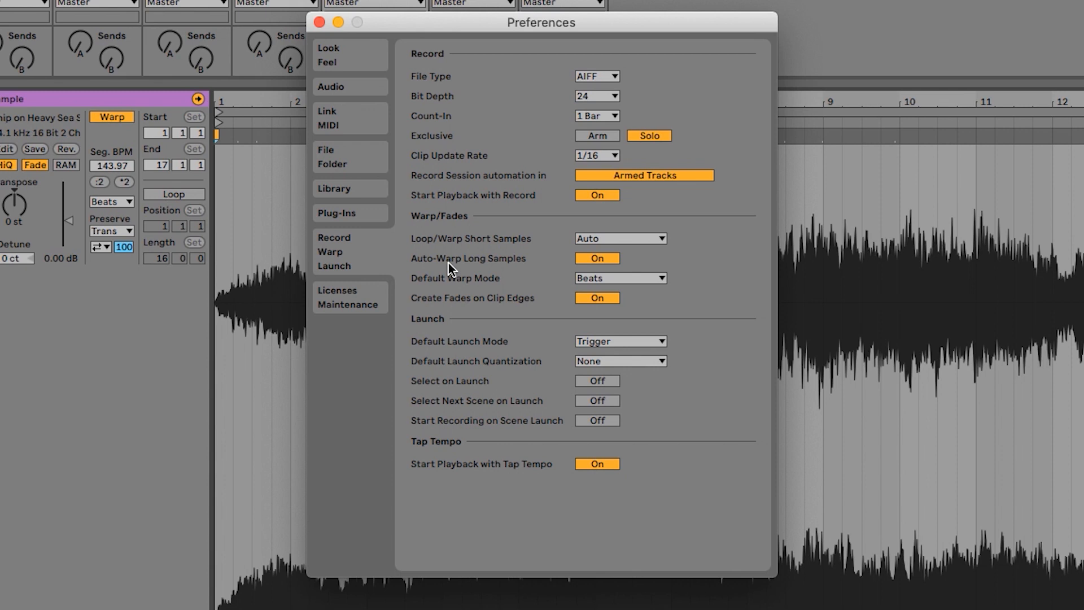
mouse_move(594, 266)
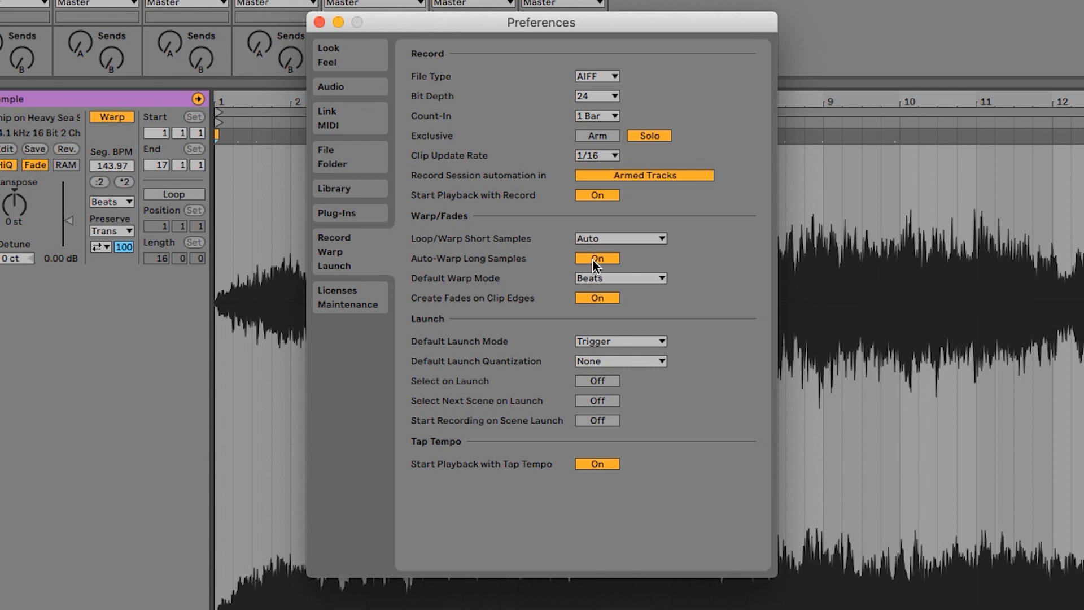
click(596, 258)
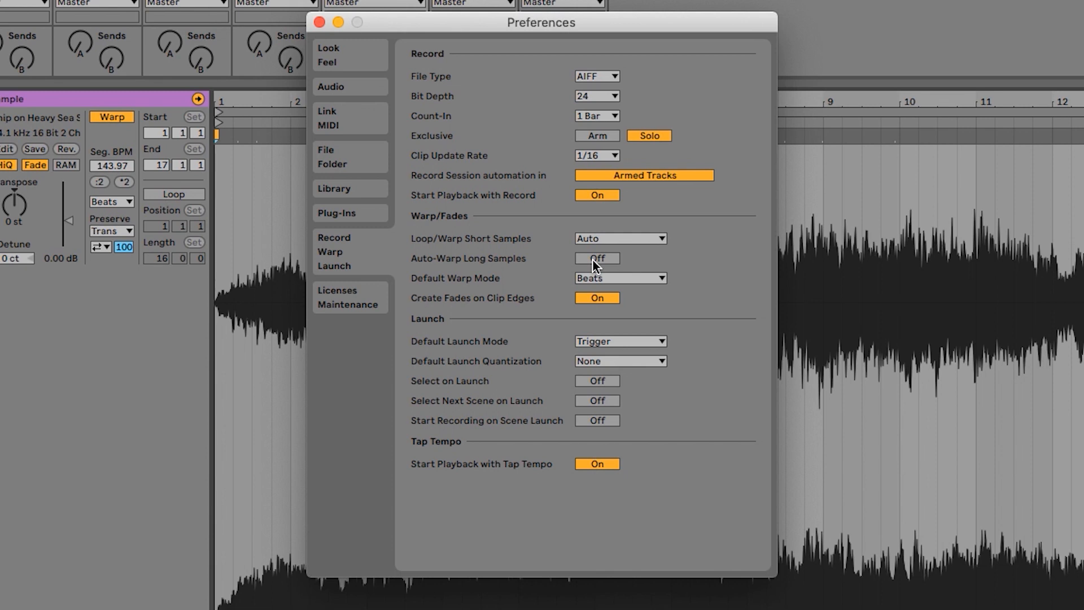
click(595, 257)
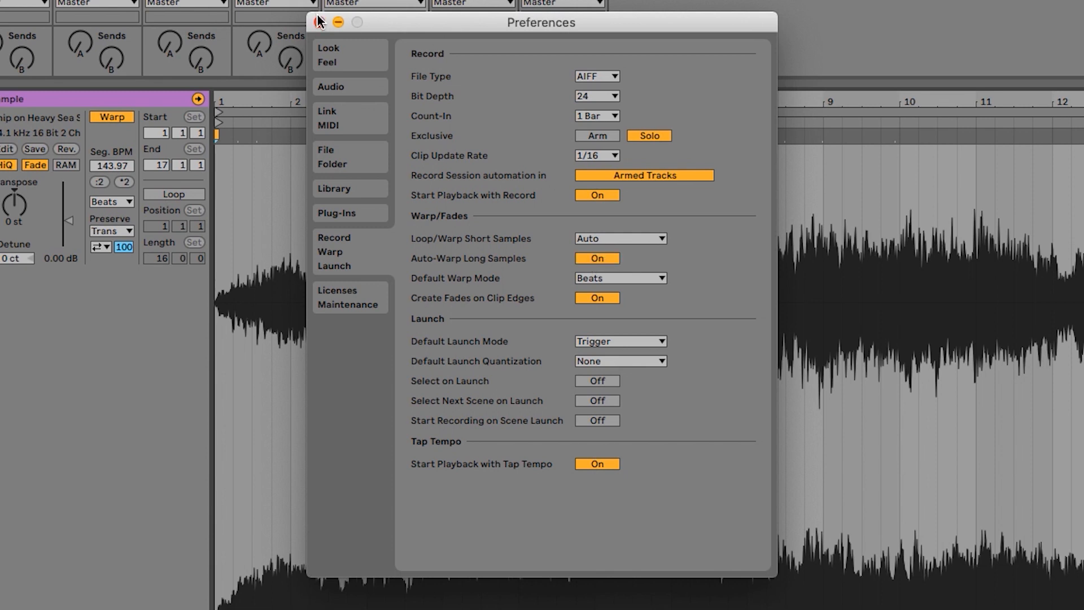
click(318, 22)
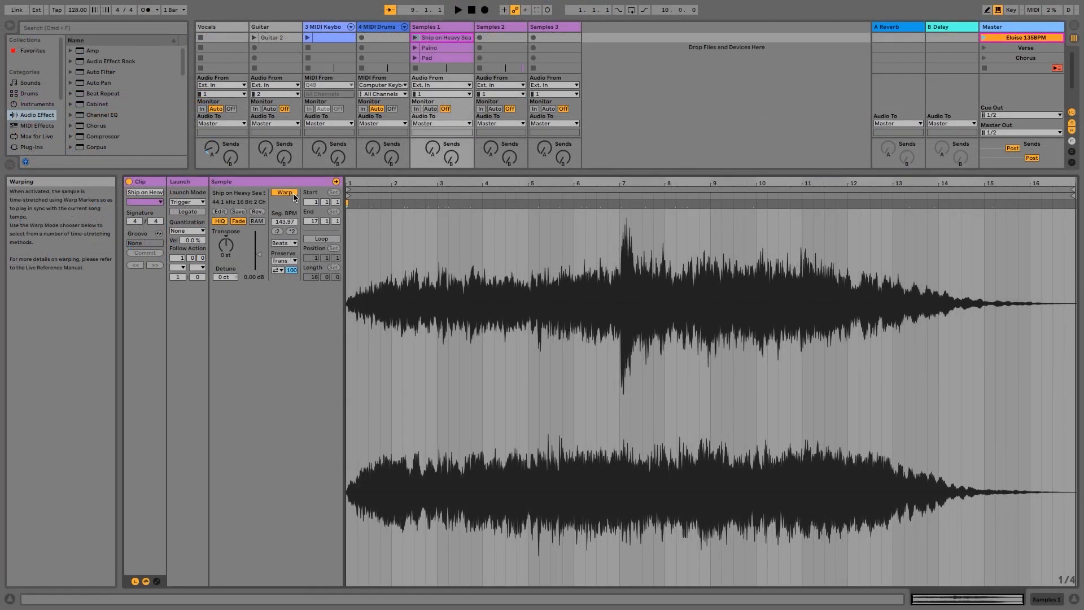
Switch off Warp for the 'Ship on Heavy Sea' clip so its timeline reads in seconds
click(283, 192)
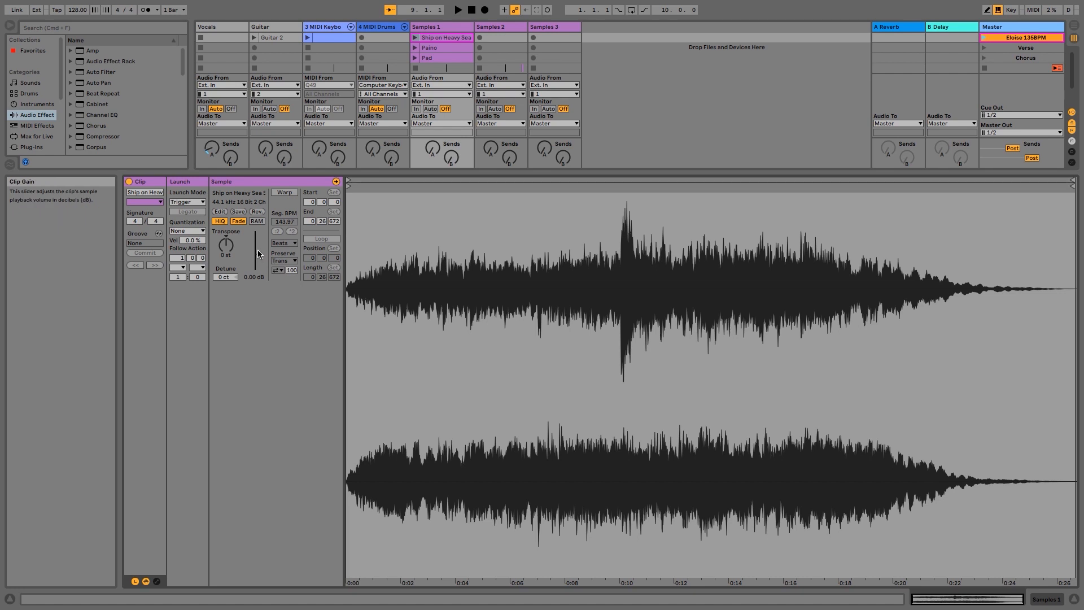